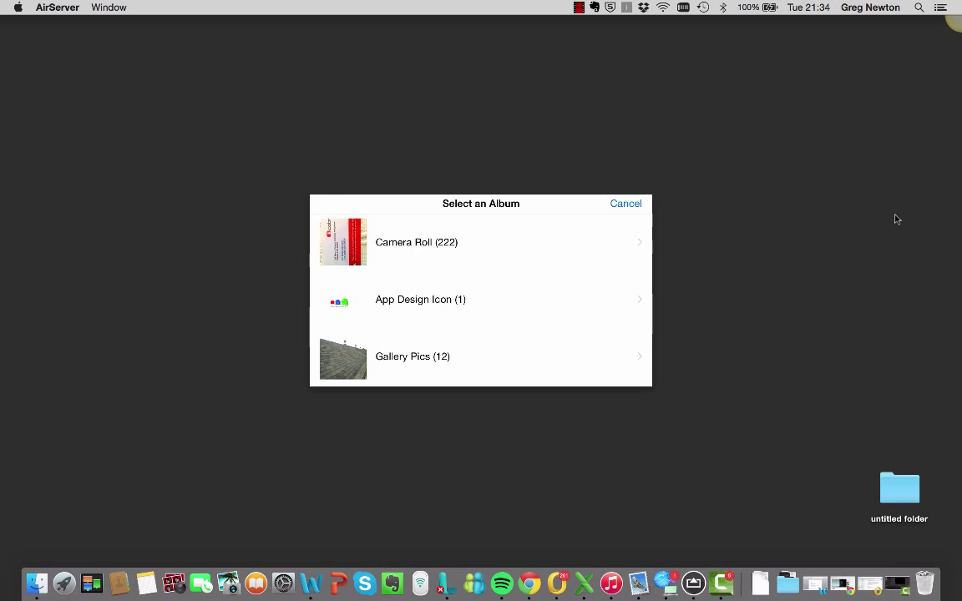
# Step: Open the Gallery Pics album to reach the stone building photo
pyautogui.click(417, 242)
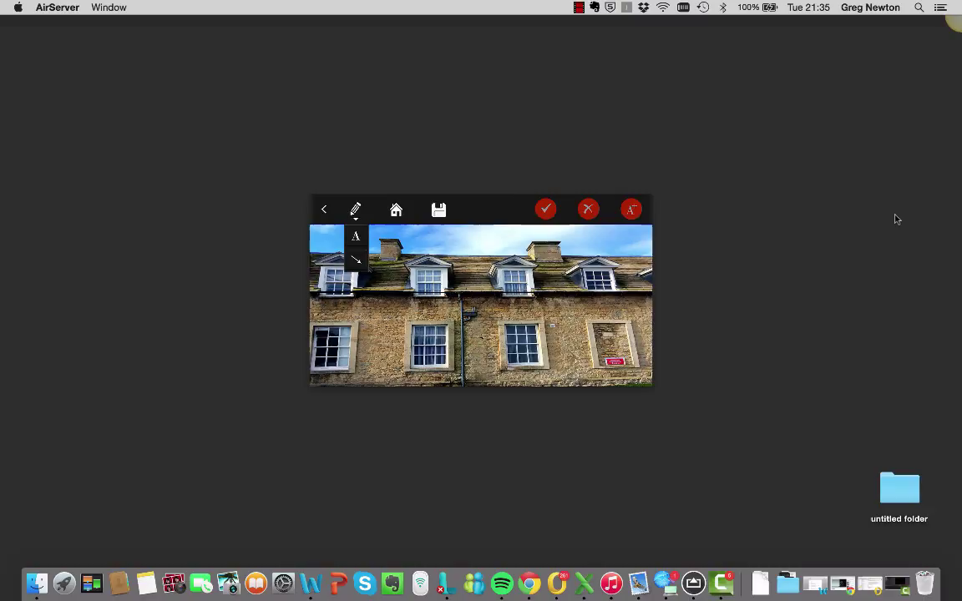
# Step: Draw yellow arrows up to the roof and toward a dormer, placing 'New slate' below
pyautogui.moveTo(570, 334); pyautogui.dragTo(571, 292)
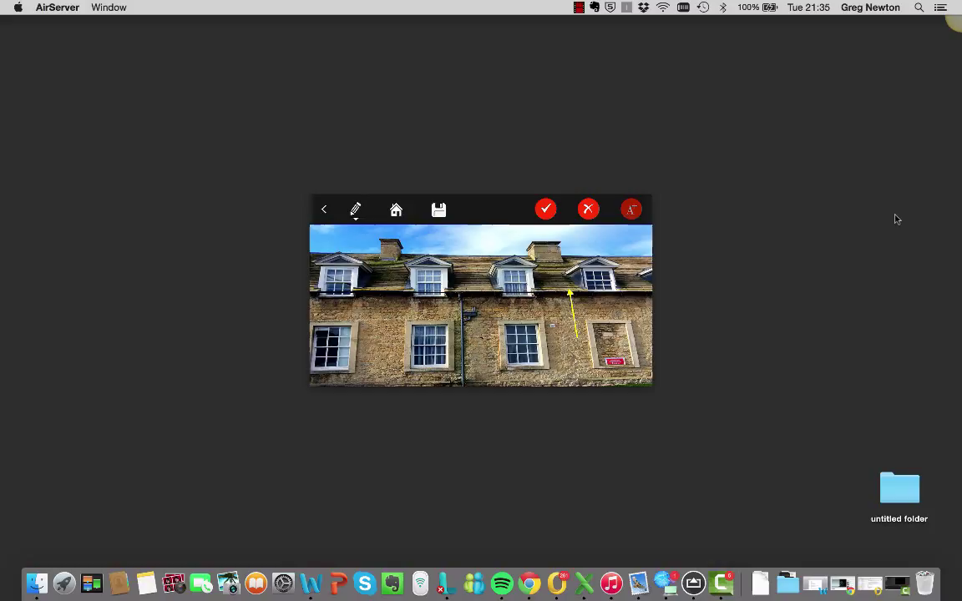
pyautogui.moveTo(489, 325); pyautogui.dragTo(439, 301)
pyautogui.write('New slate')
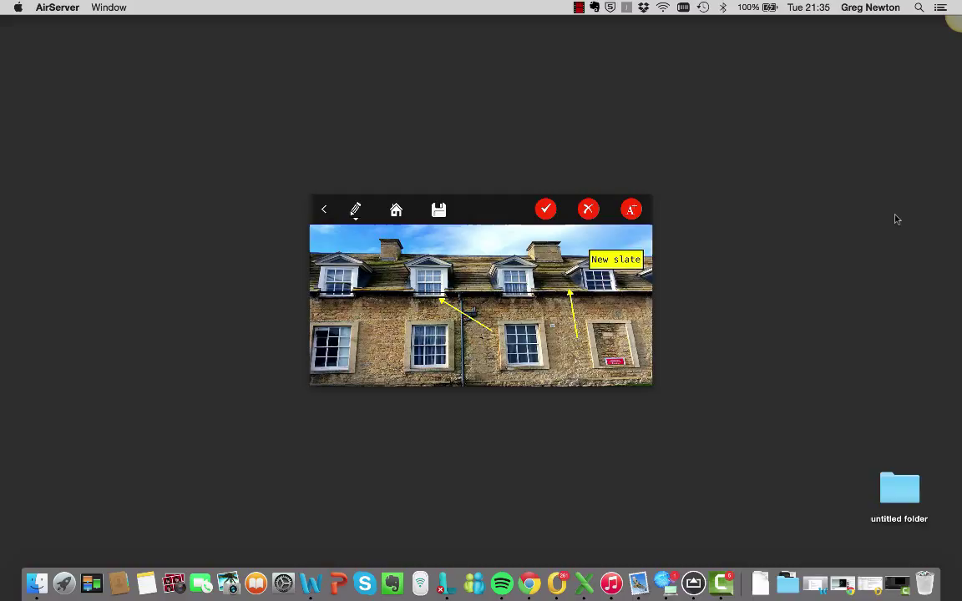
pyautogui.moveTo(616, 259); pyautogui.dragTo(587, 348)
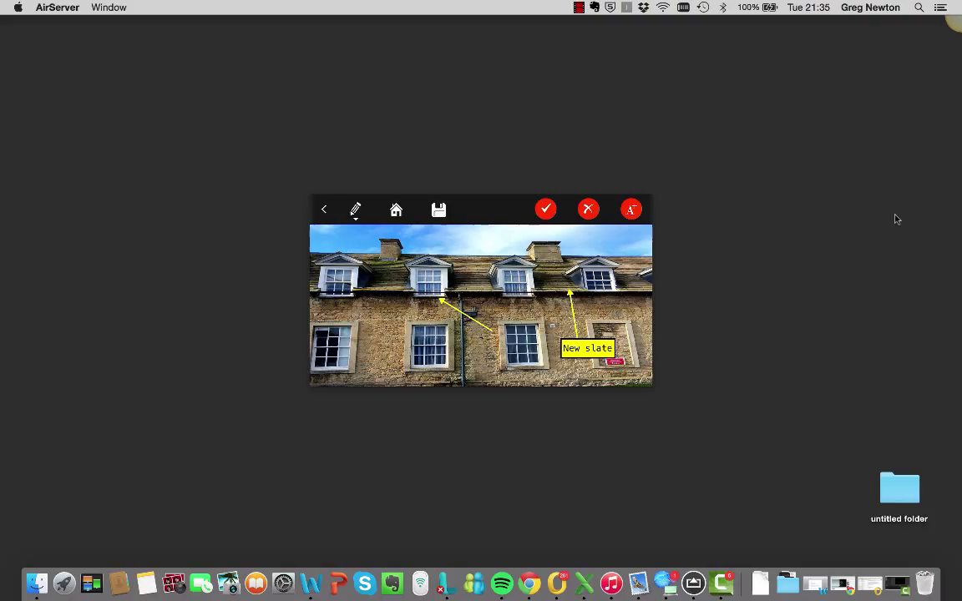
# Step: Save the annotated building photo and dismiss the 'Success image has saved' alert
pyautogui.click(438, 209)
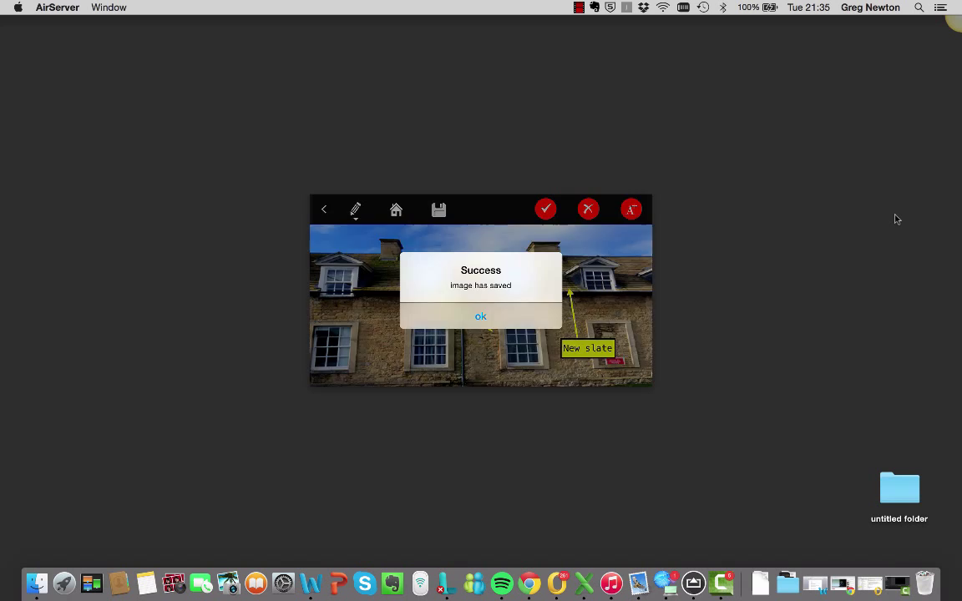
pyautogui.click(481, 316)
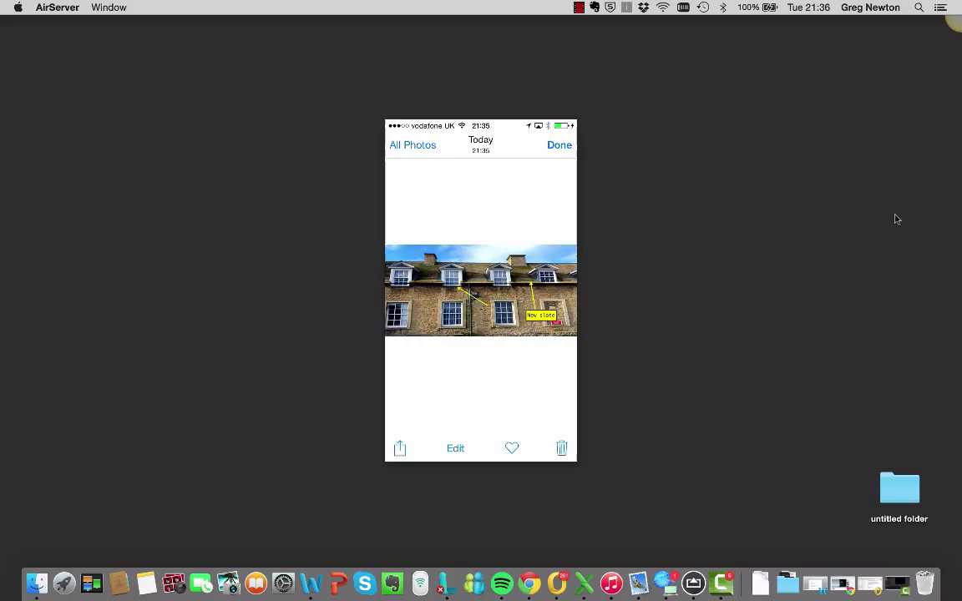
# Step: Share the saved annotated photo to Mail as a new message attachment
pyautogui.click(399, 448)
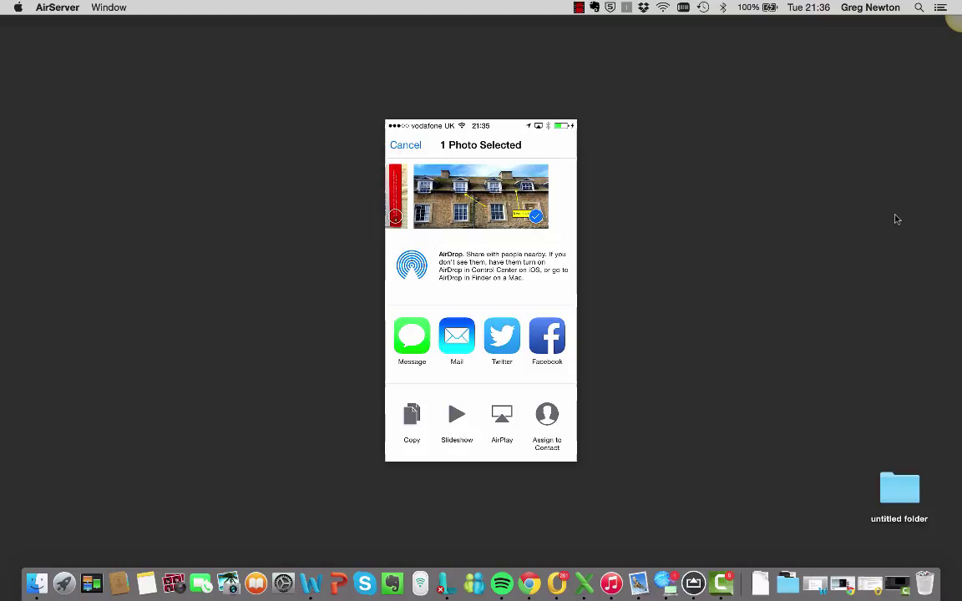
pyautogui.click(457, 333)
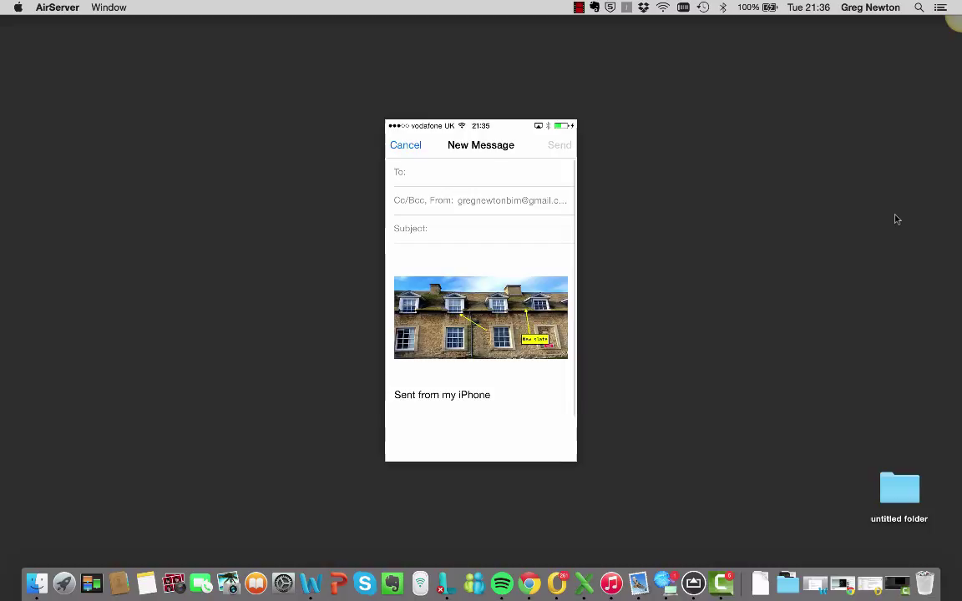